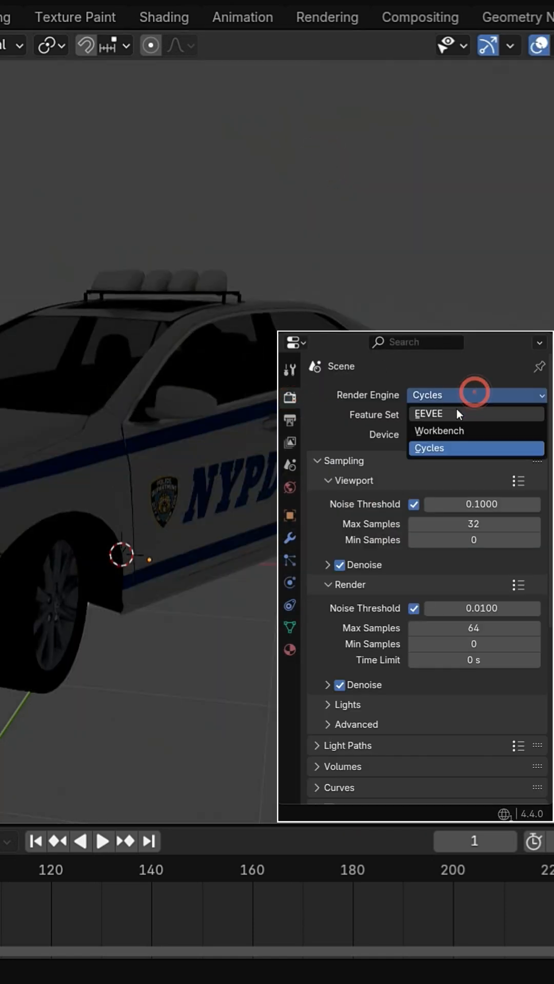
- Switch the render engine from Cycles to EEVEE
click(428, 414)
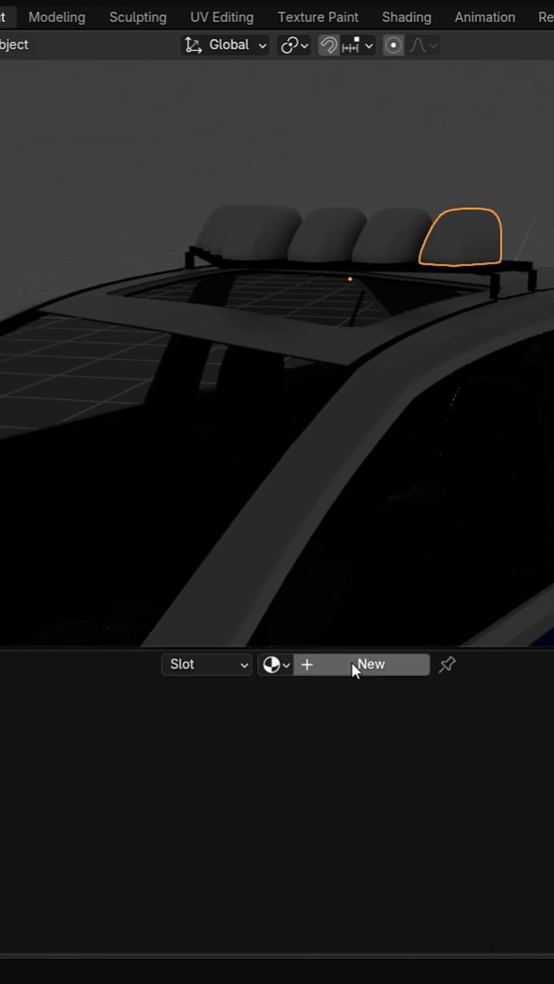
- Give the light pod a new material and connect an Emission shader to its output
click(369, 664)
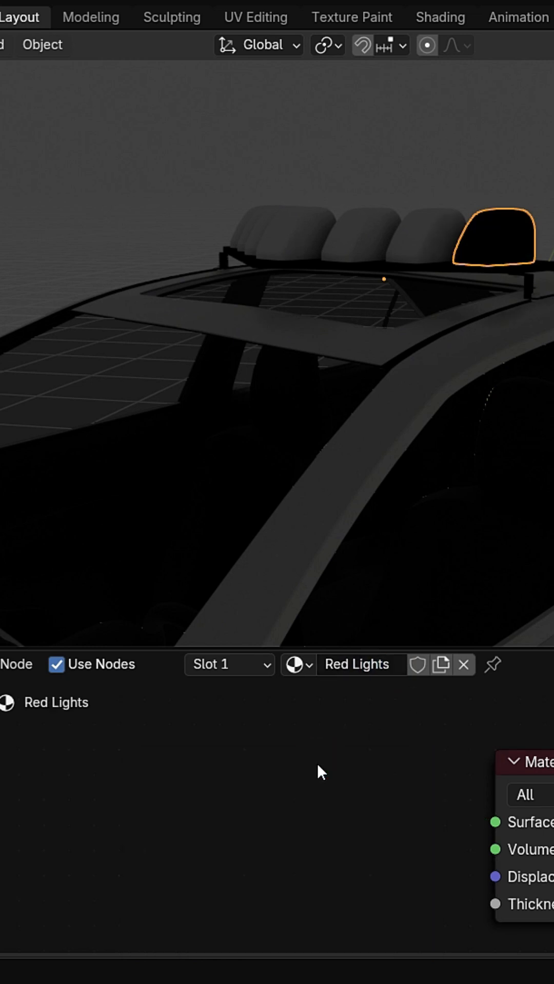
text(emis)
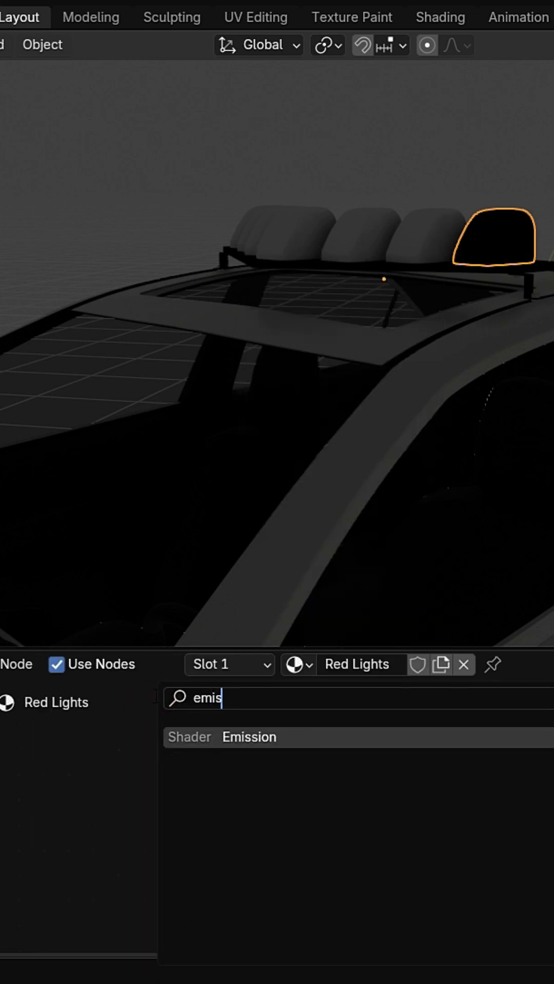
click(248, 737)
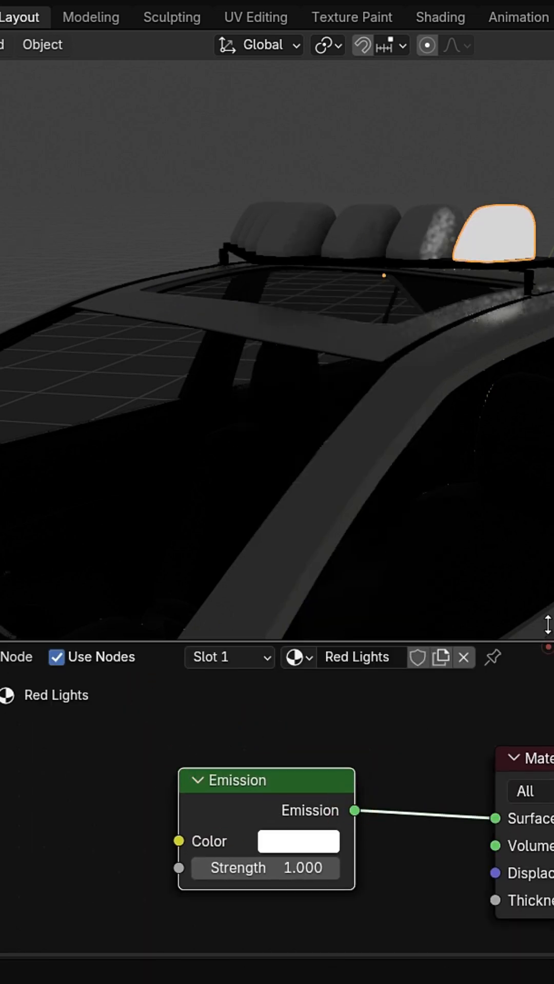
click(297, 841)
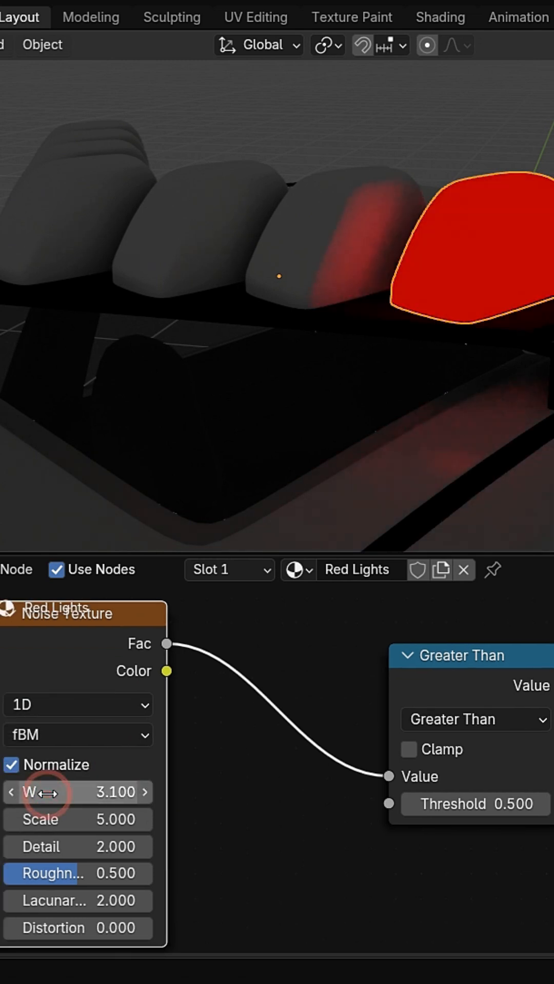
- Drive the Noise Texture W value with the expression #frame/10
double_click(78, 792)
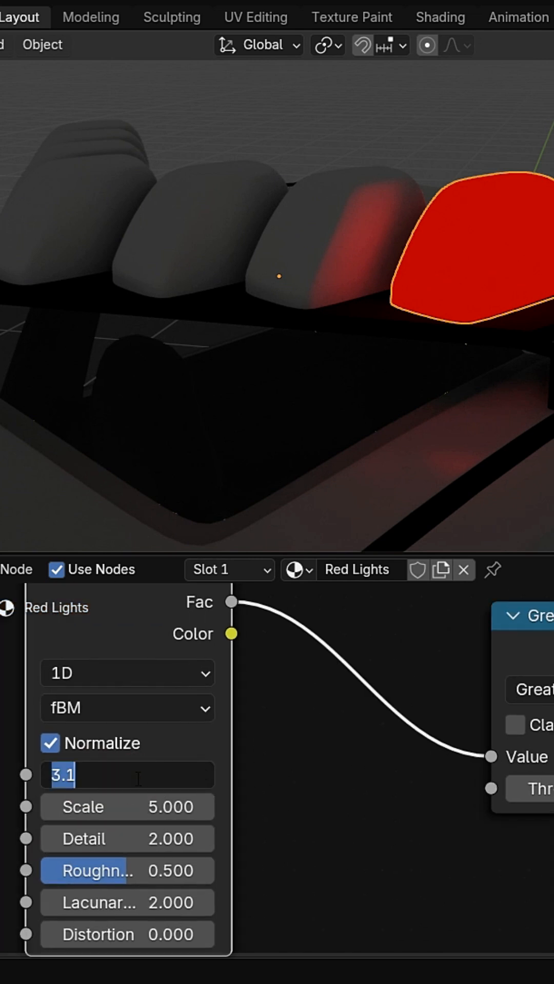
text(#frame/10)
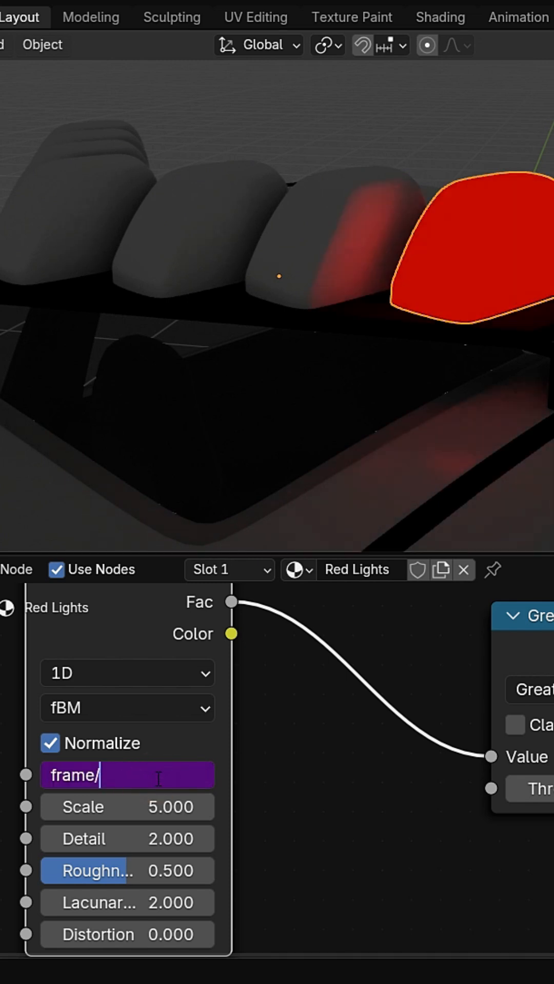
key(Return)
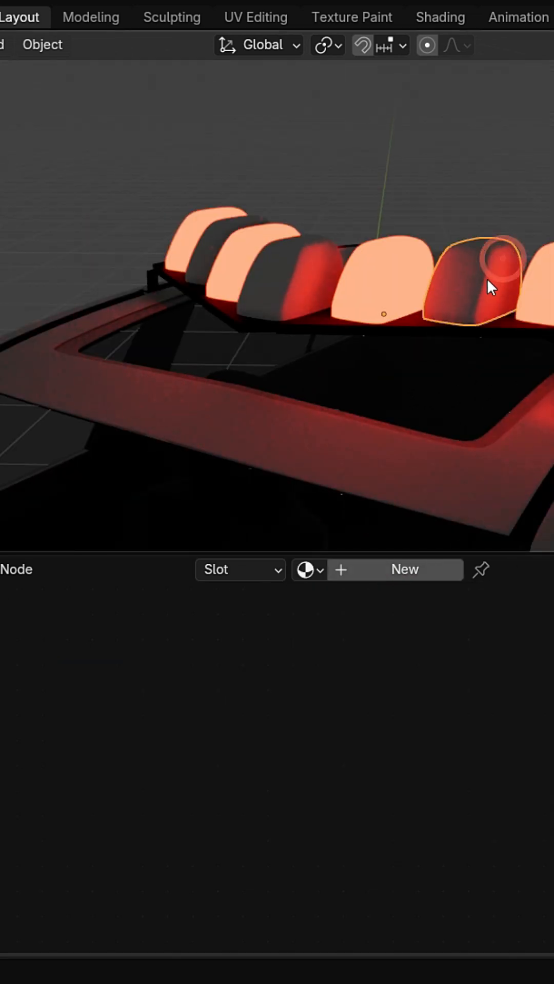
- Assign Red Lights to the next pod and make it a single-user copy
click(307, 570)
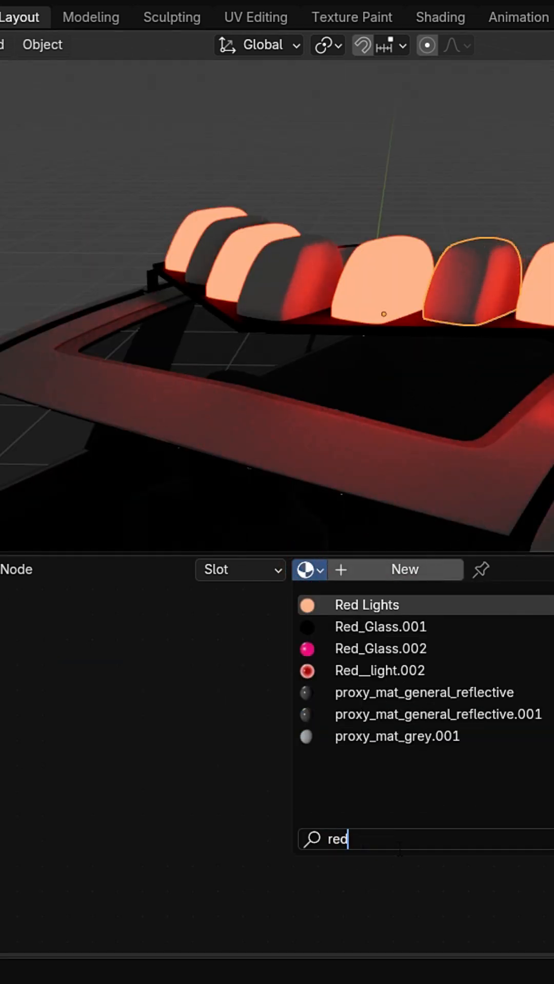
click(367, 605)
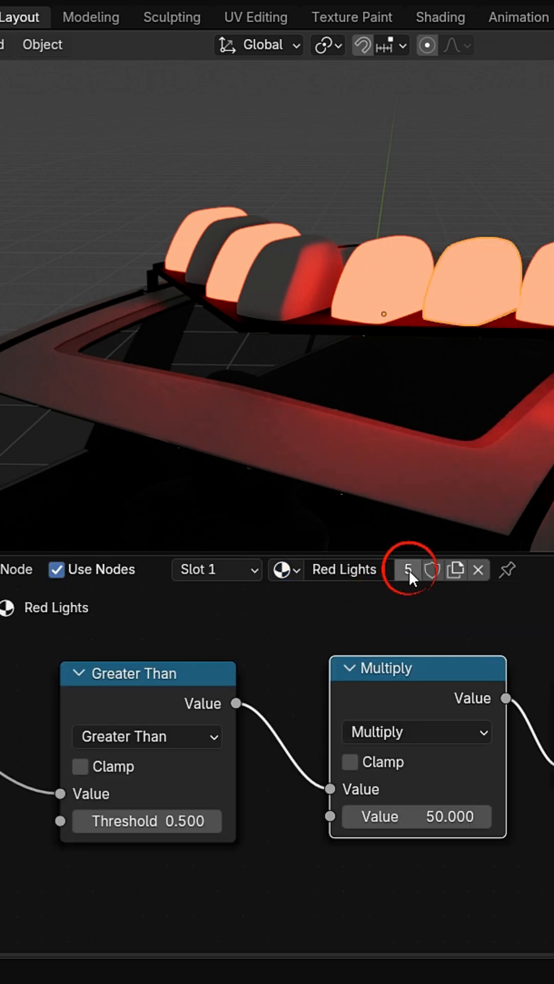
click(409, 570)
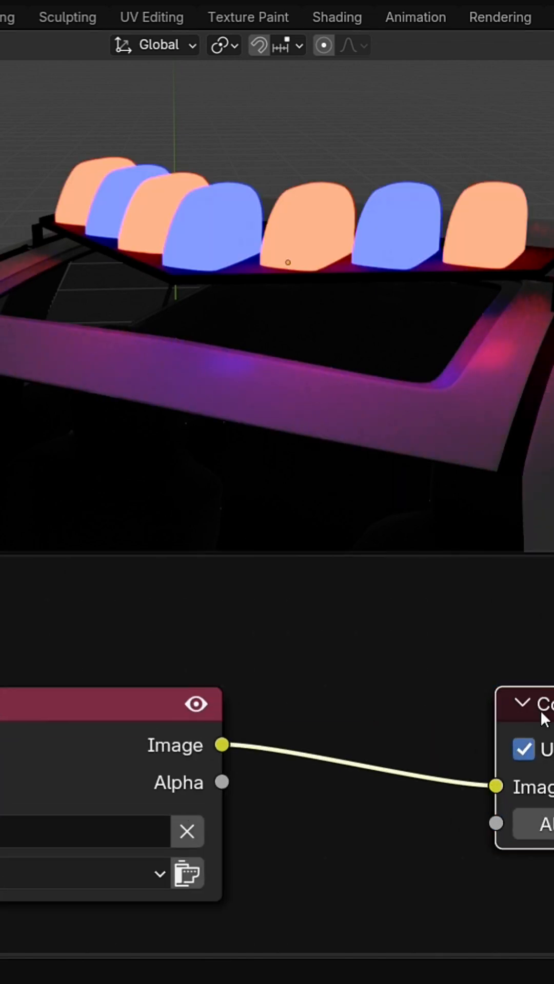
- Add a Glare node to the compositor and set its type to Fog Glow
text(glare)
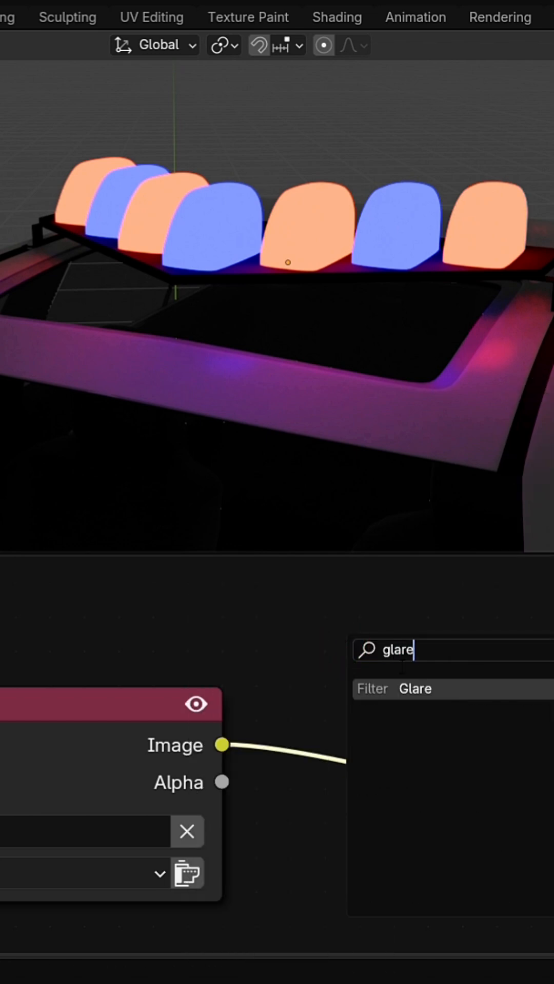
click(413, 688)
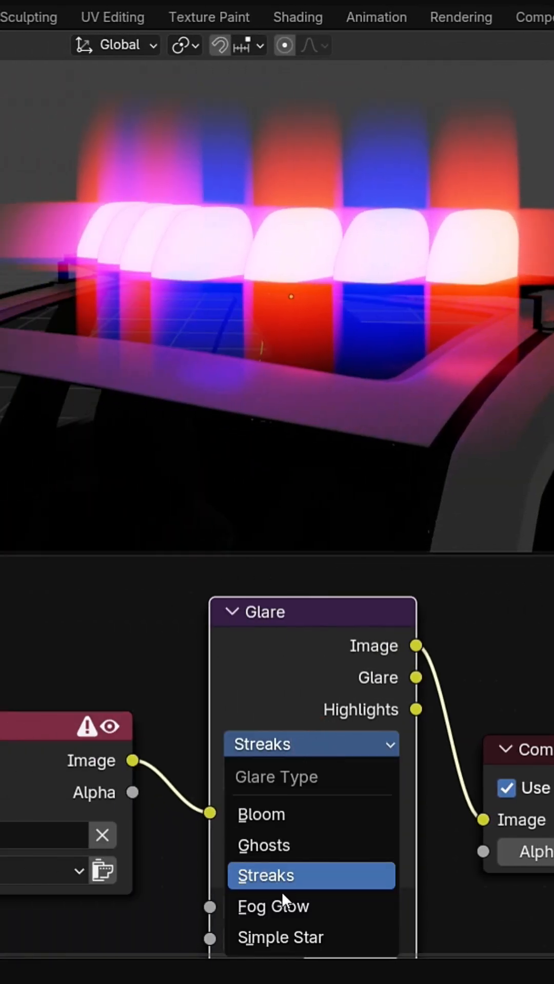
click(273, 906)
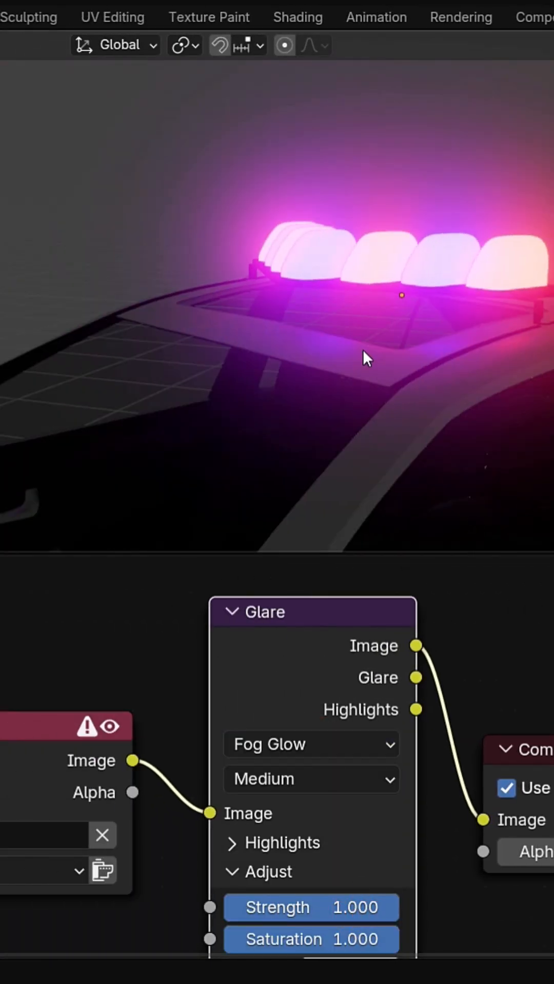